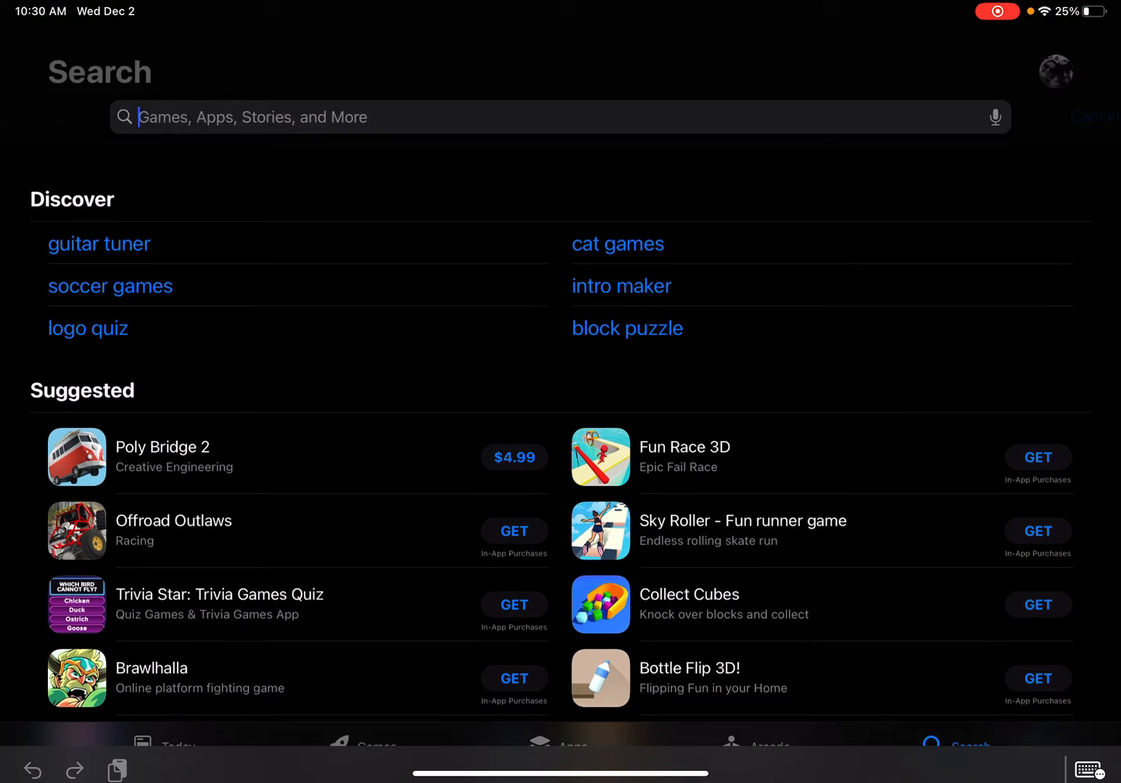
- Find Schoology by searching 'schoolo' in the App Store, install it, and open it from the home screen
type("schoolo")
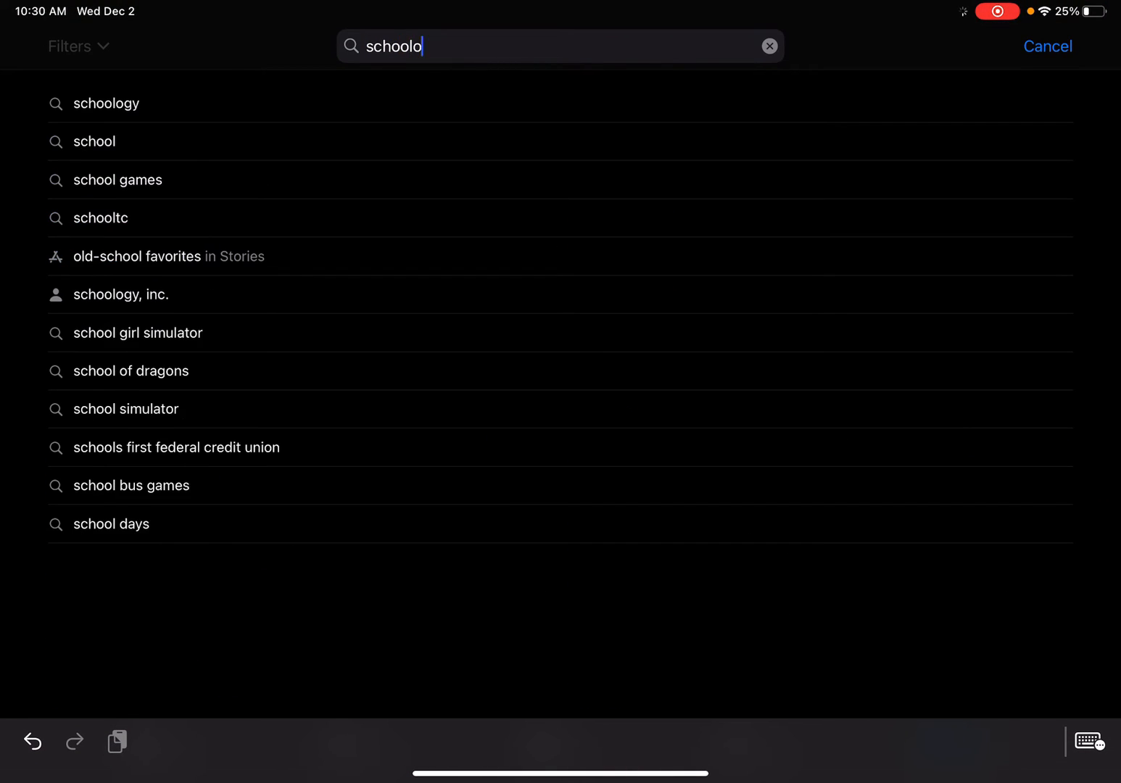
left_click(108, 103)
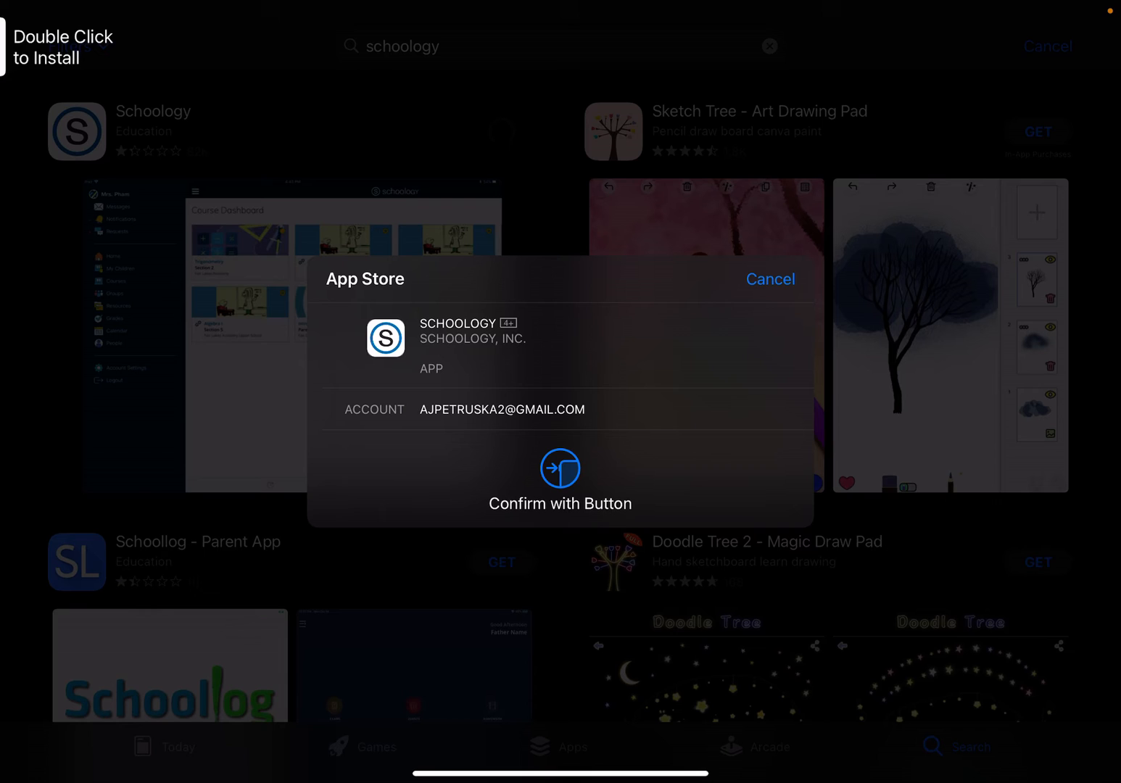
left_click(560, 468)
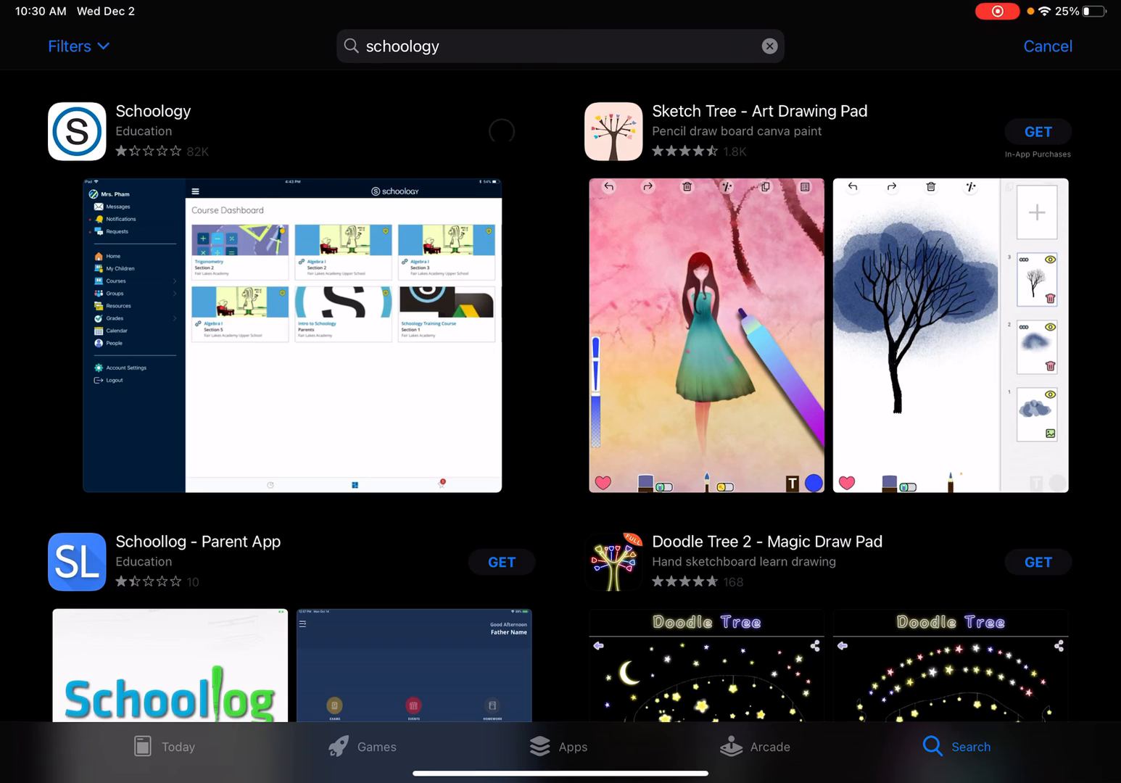
left_click(501, 132)
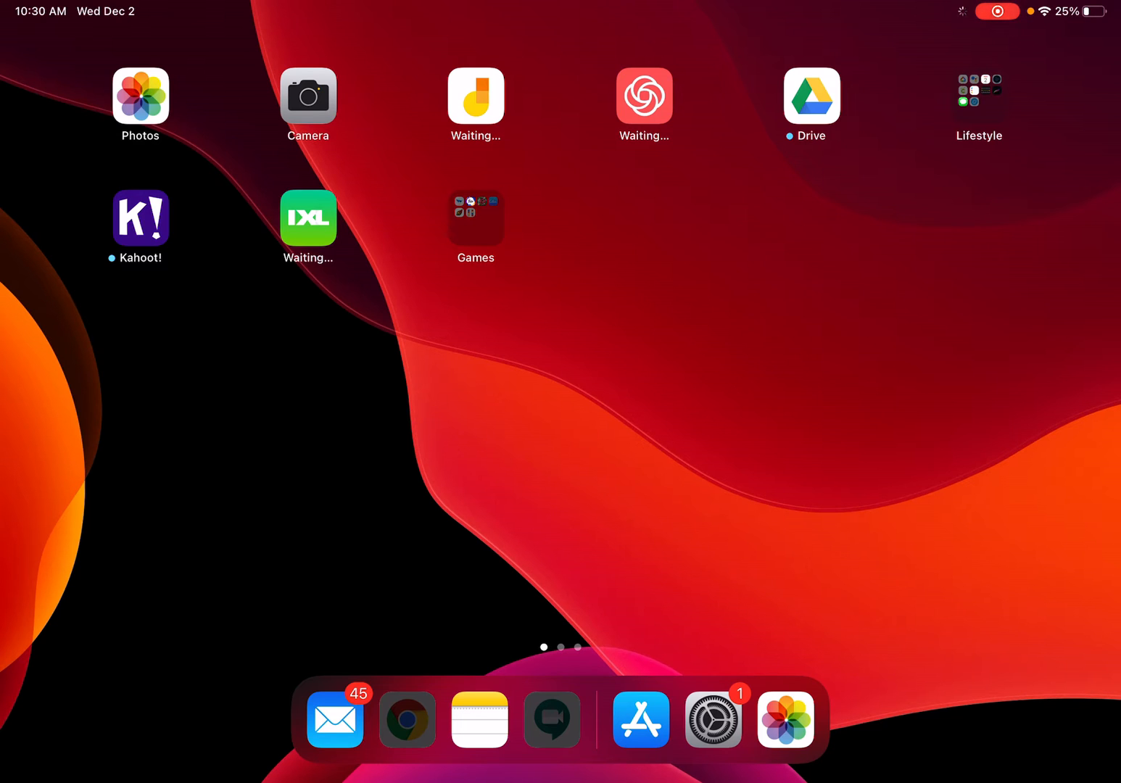
scroll("left", 3)
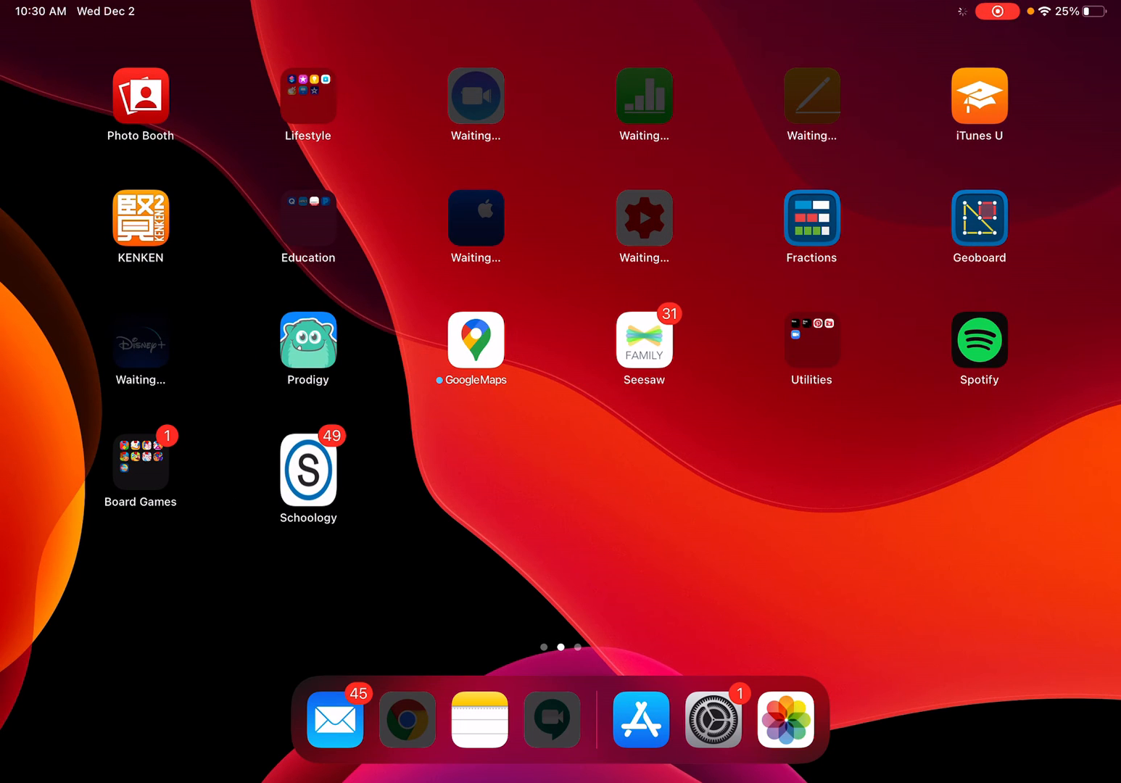
left_click(308, 469)
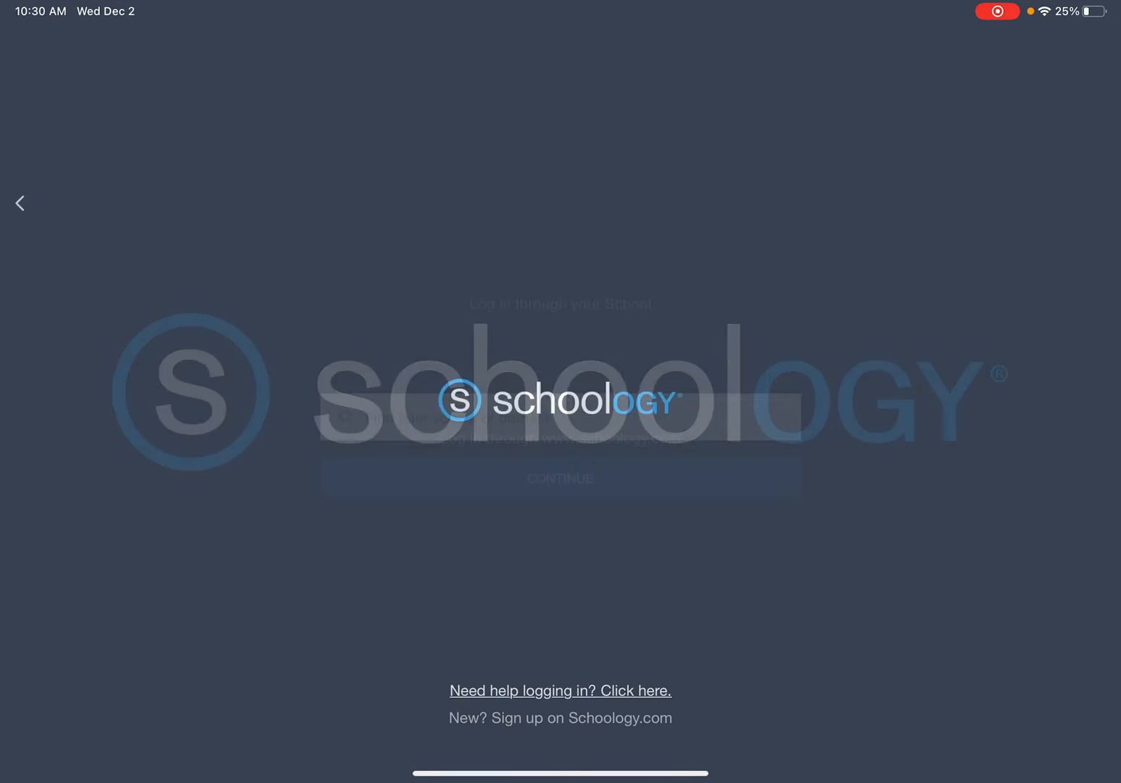
- Search 'Nort inter', select North Strabane Intermediate School, and choose Log in through your School
left_click(560, 144)
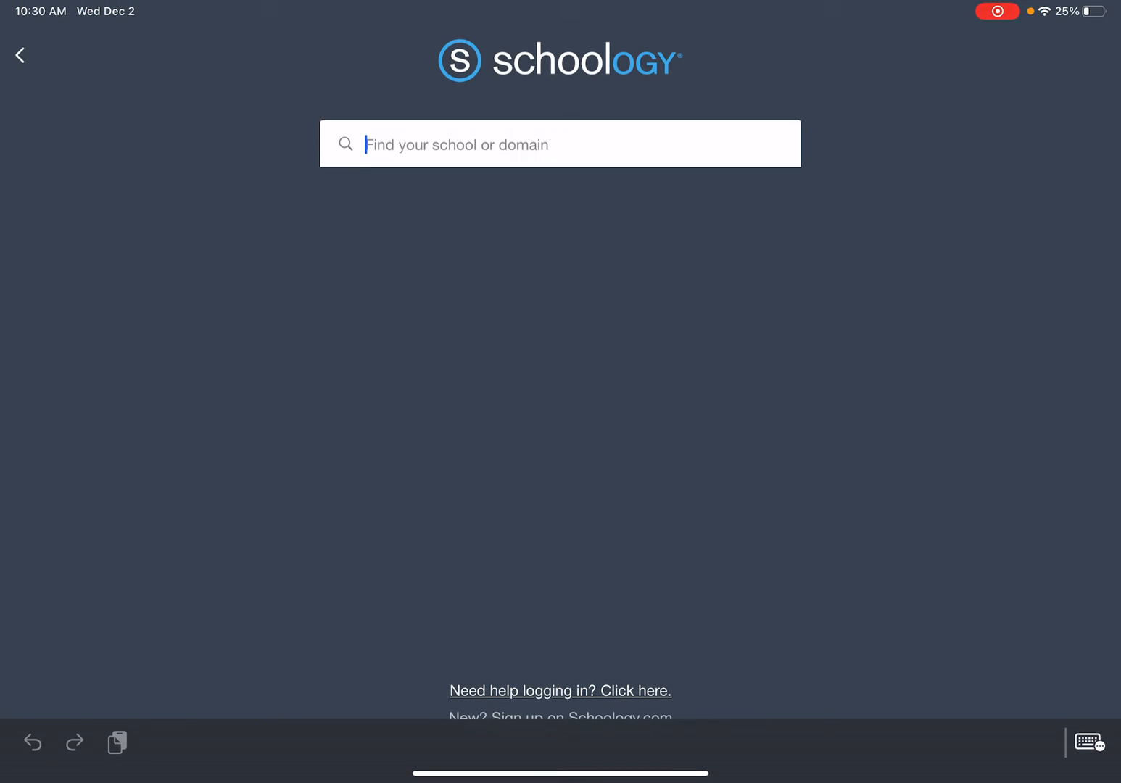
type("North strabane")
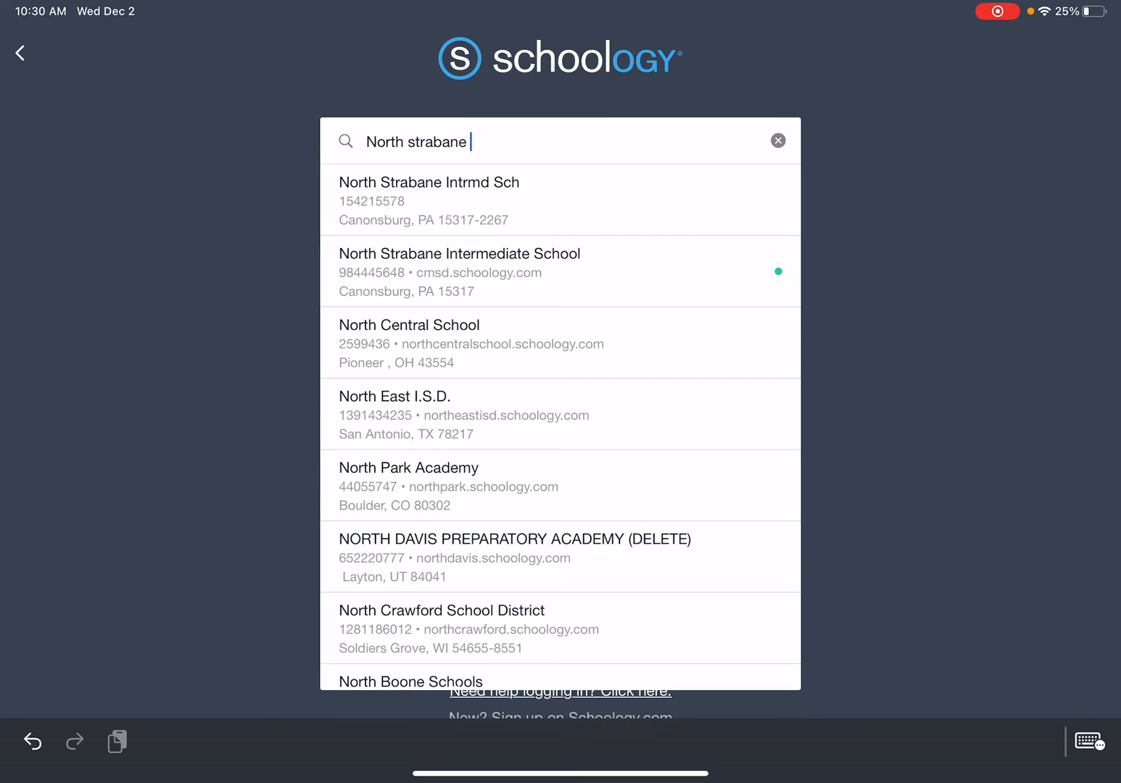
type("inter")
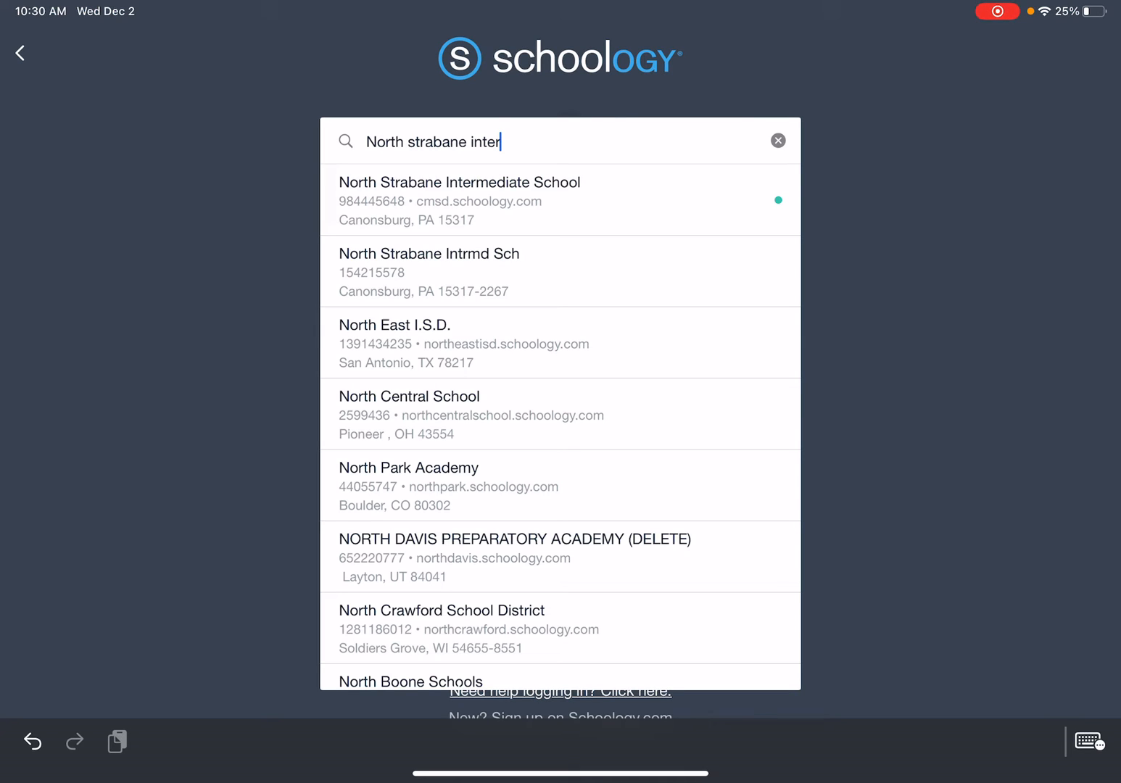
left_click(459, 200)
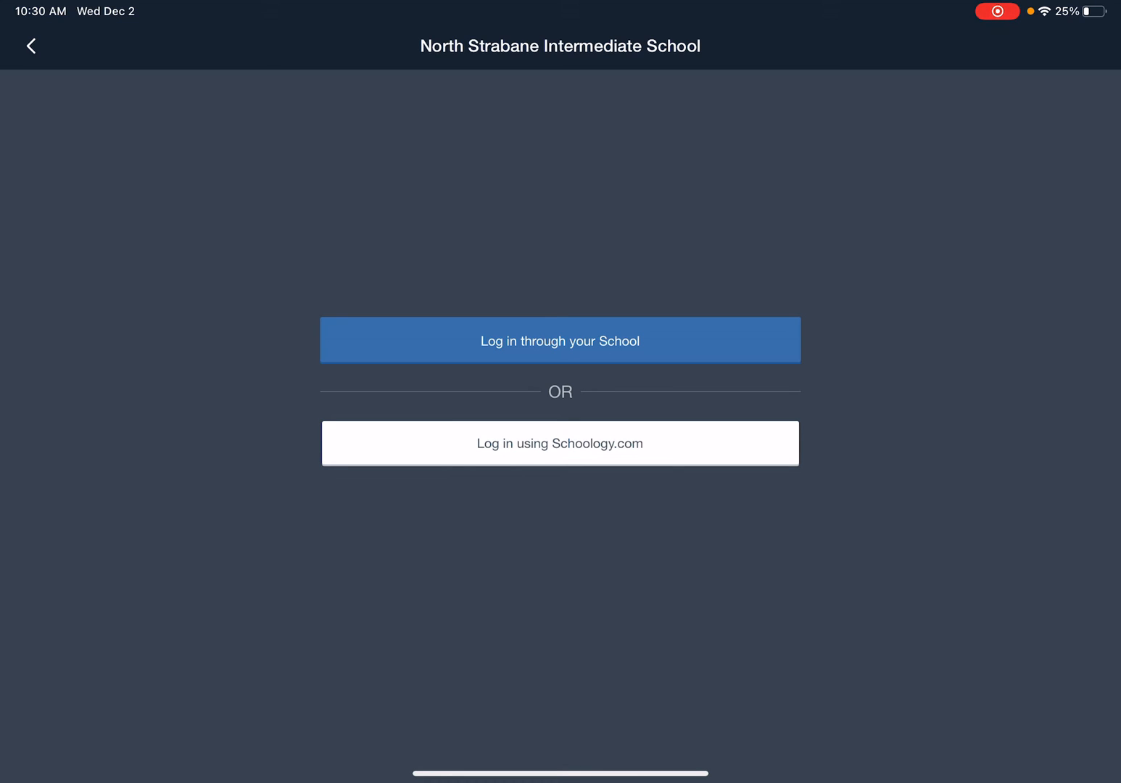
left_click(560, 341)
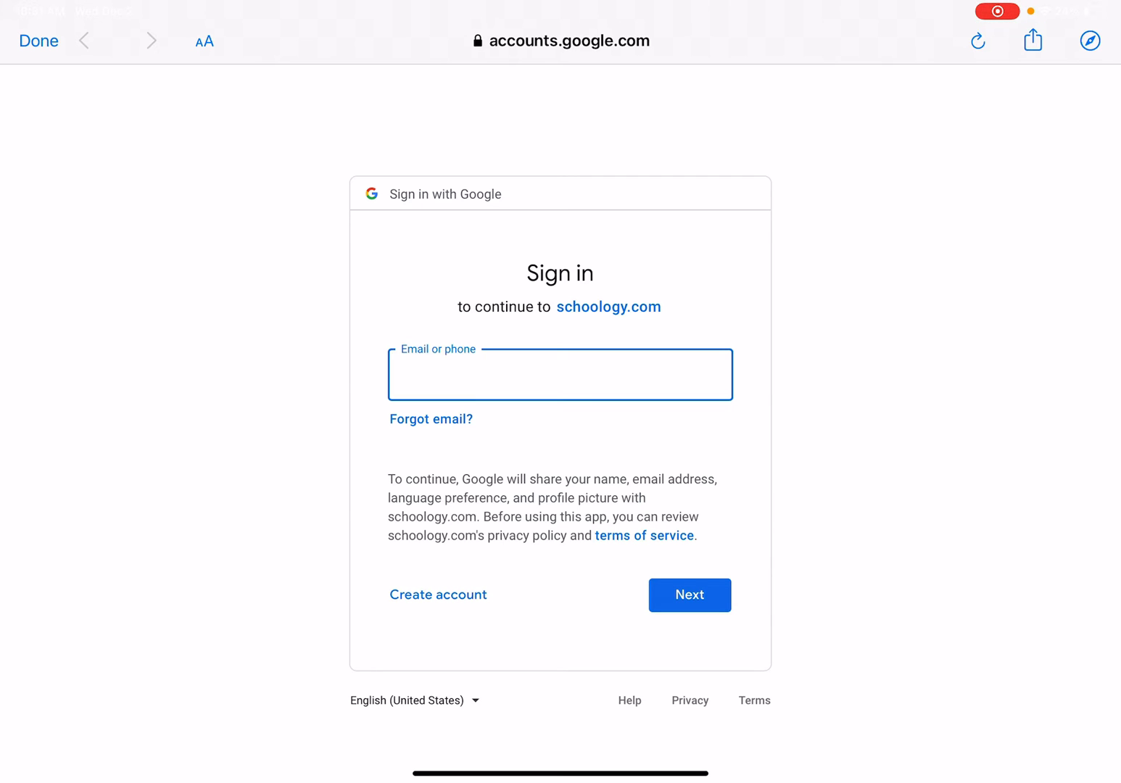
- Enter the mstest cmsd school email and the password on the Google sign-in page
left_click(559, 375)
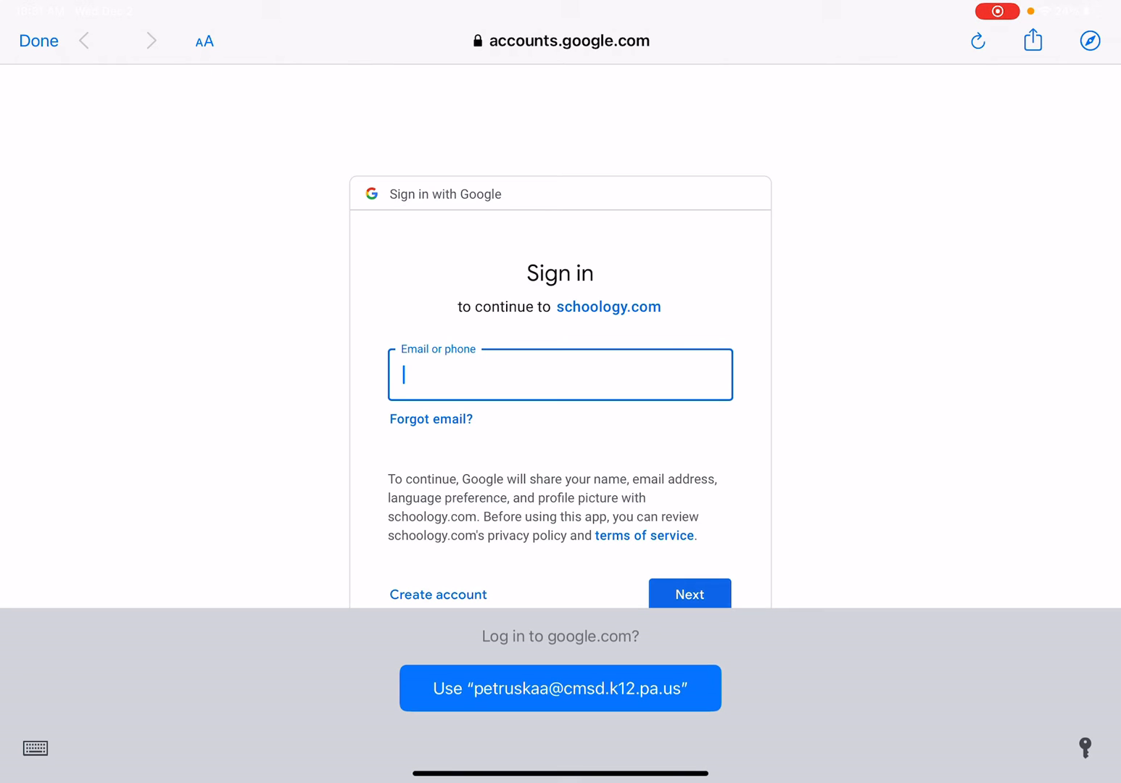
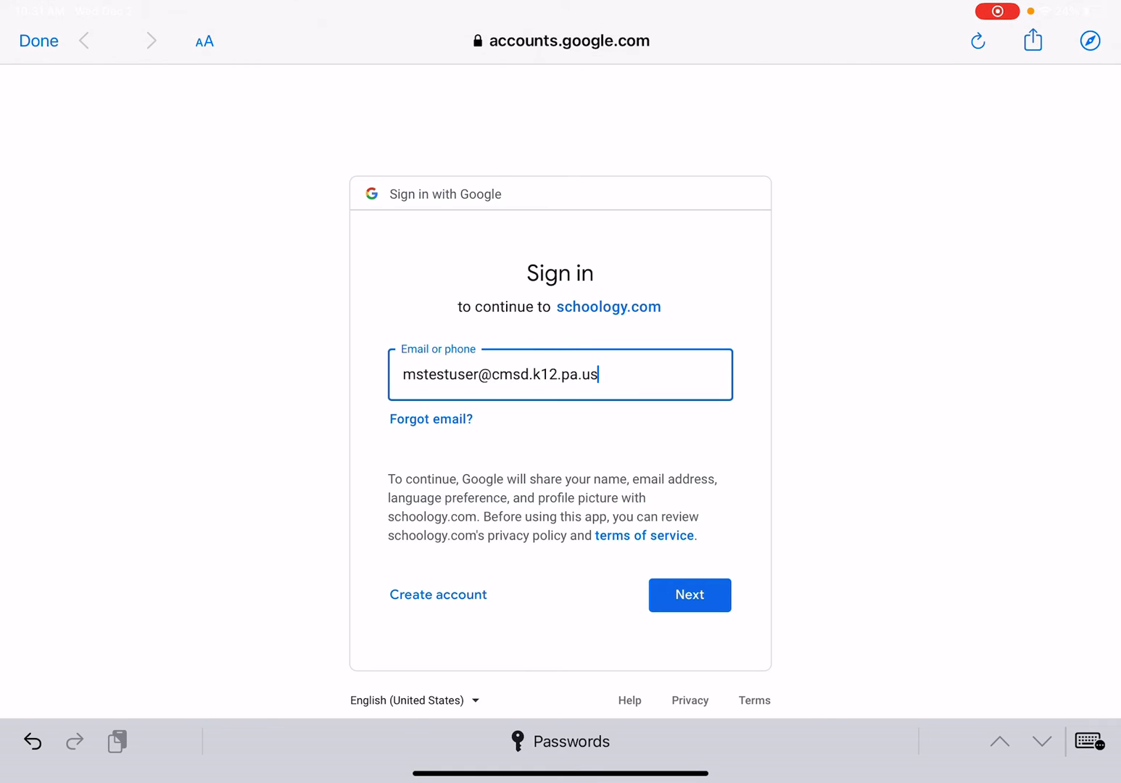
left_click(689, 595)
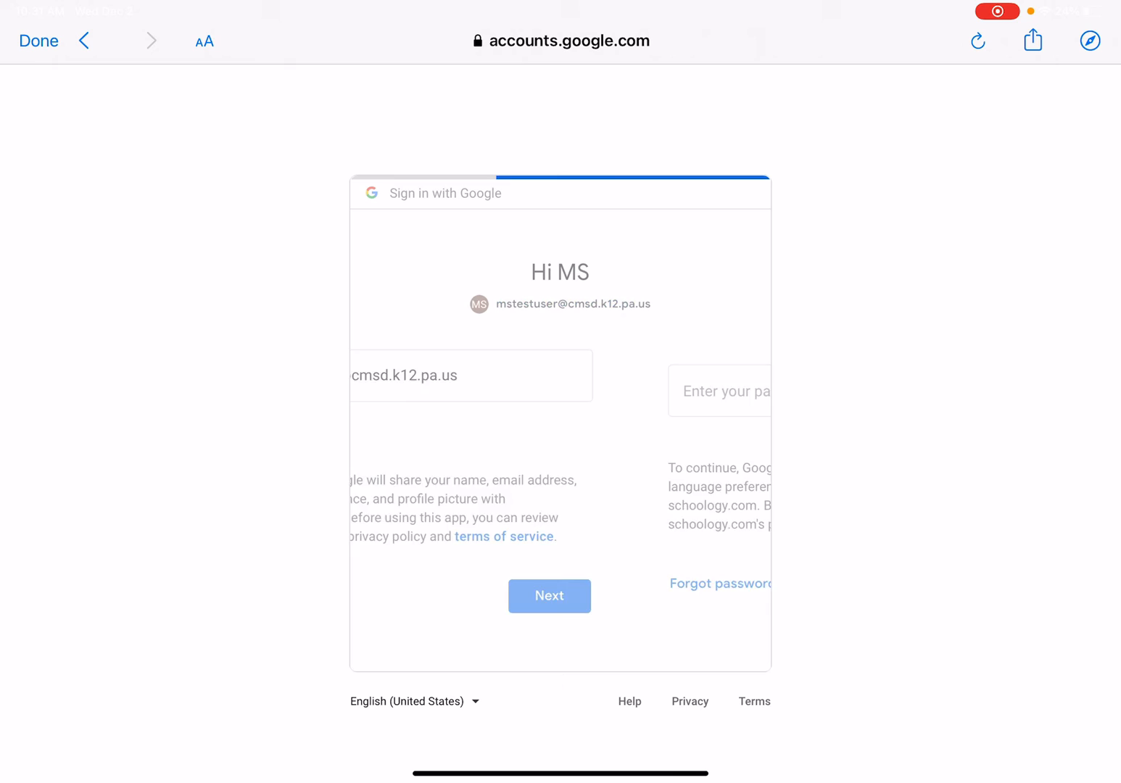
left_click(549, 596)
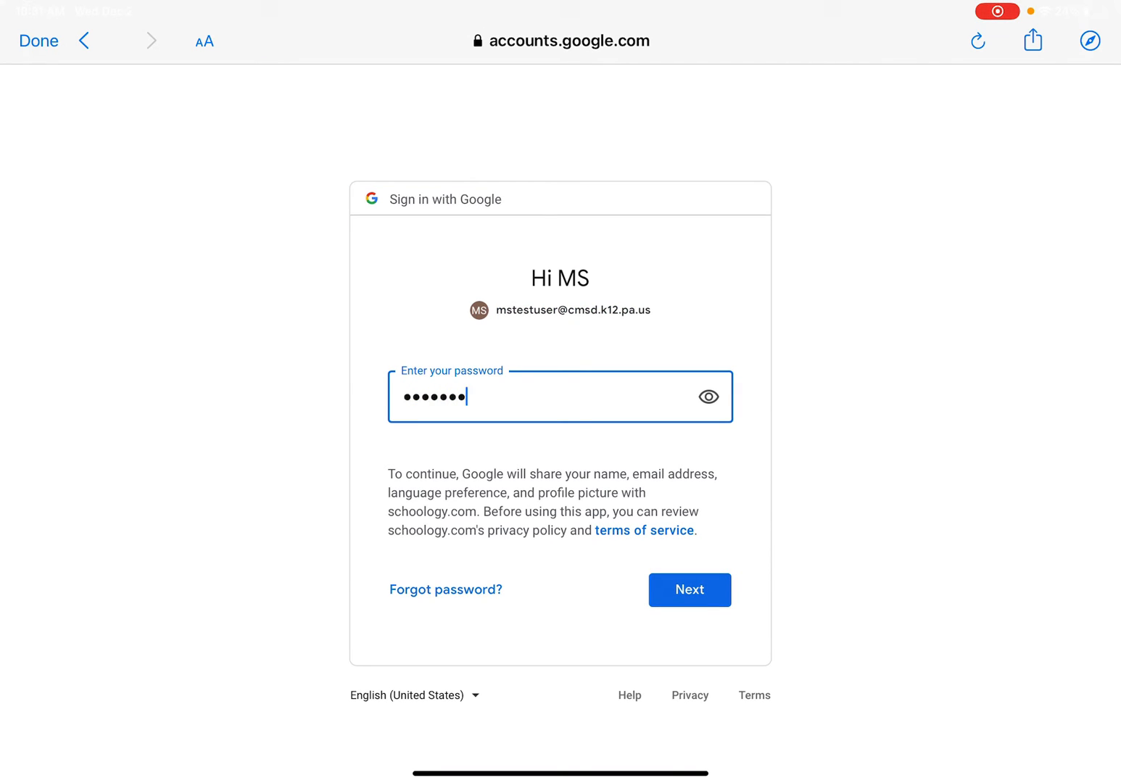
left_click(688, 589)
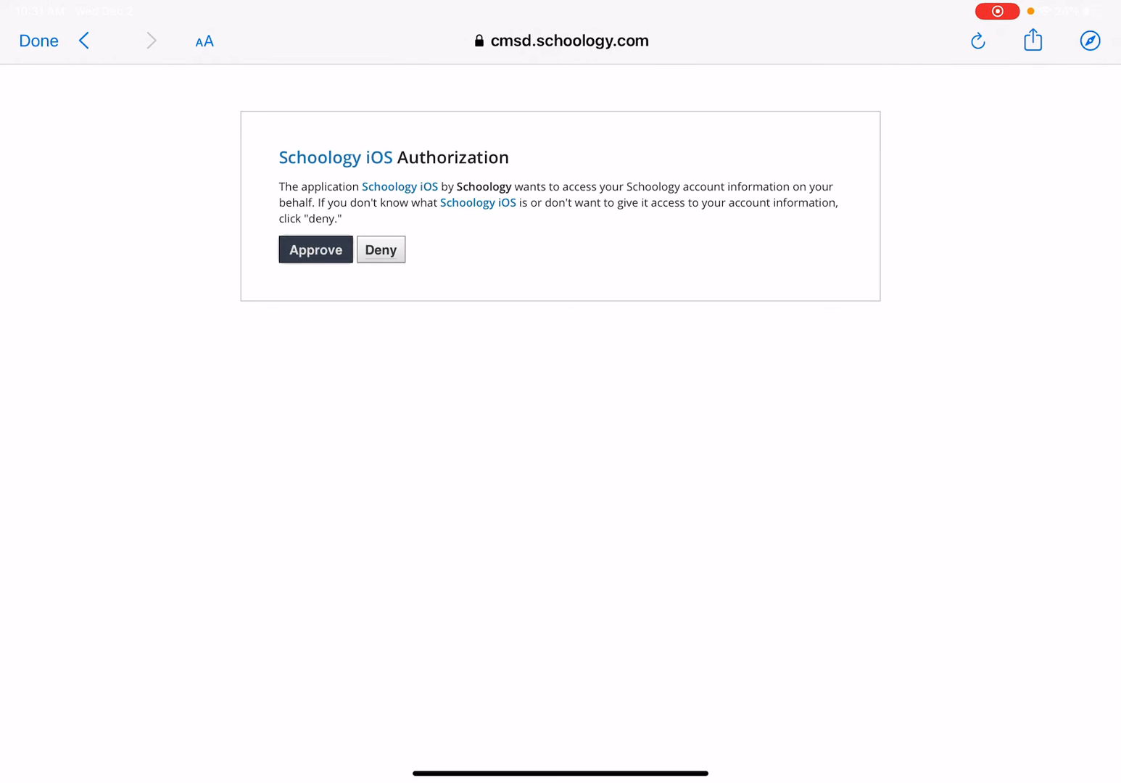
- Approve Schoology iOS account access and dismiss the notifications permission alert
left_click(316, 250)
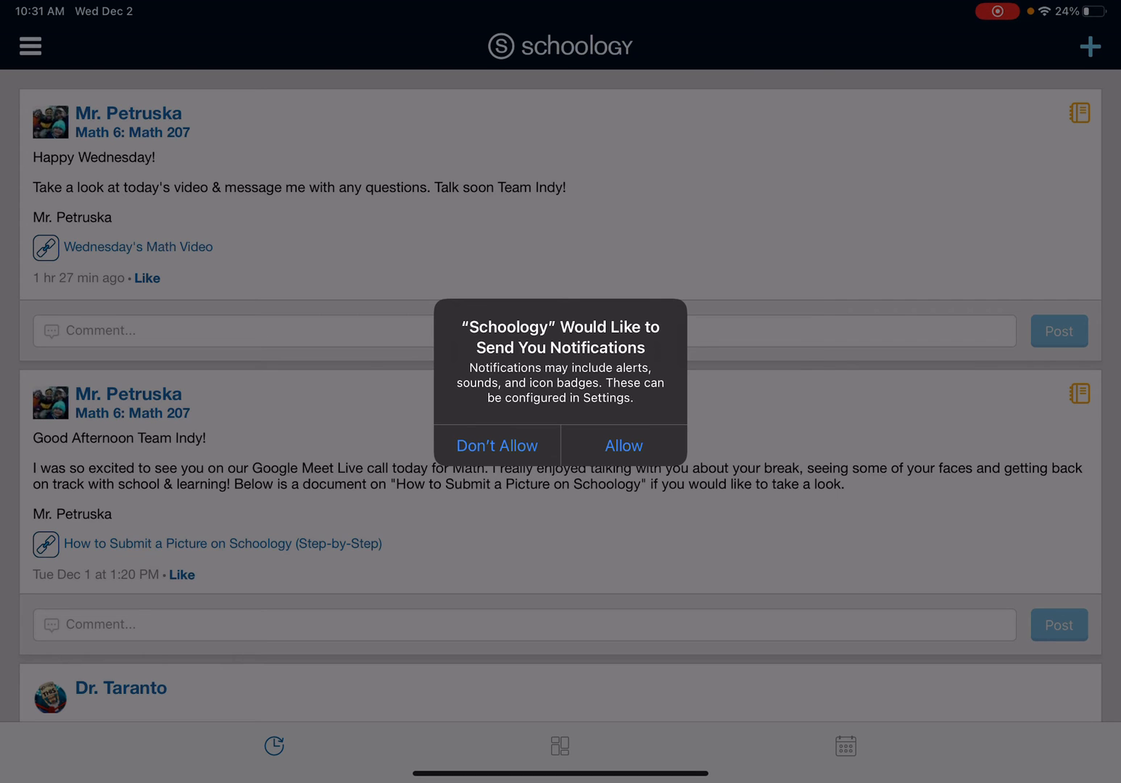
left_click(623, 445)
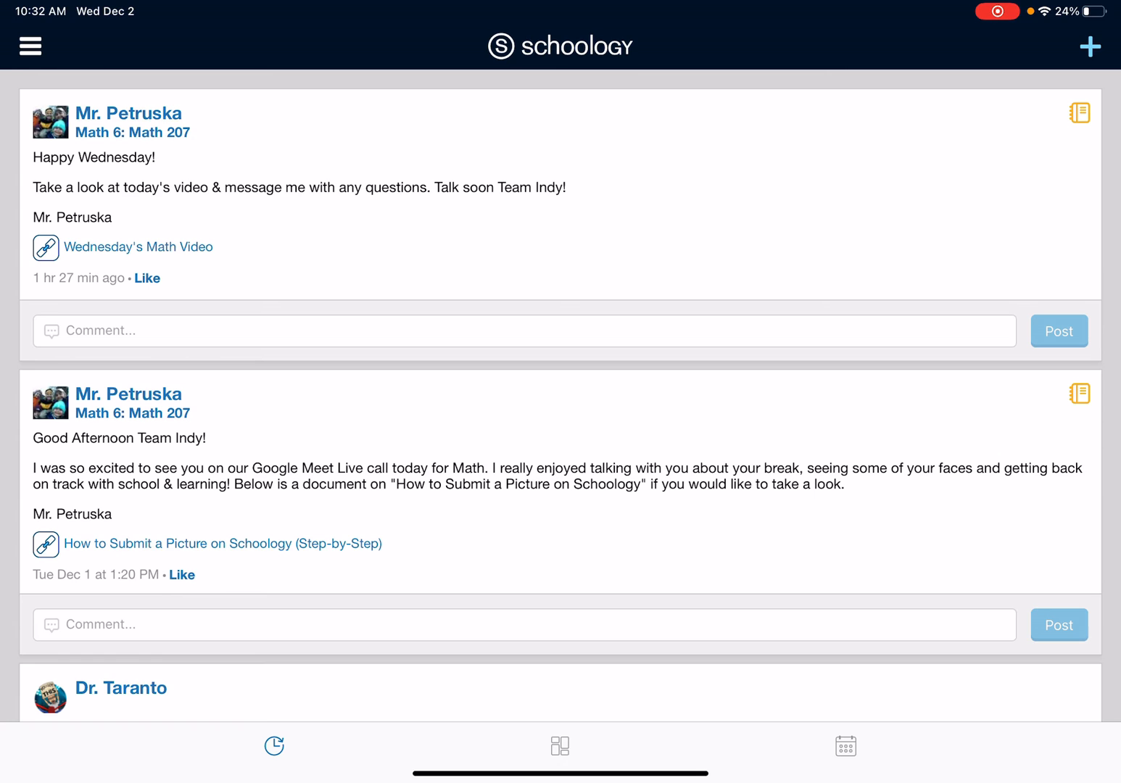
- Go to Courses in the side menu and select Math 6: Math 207
left_click(30, 46)
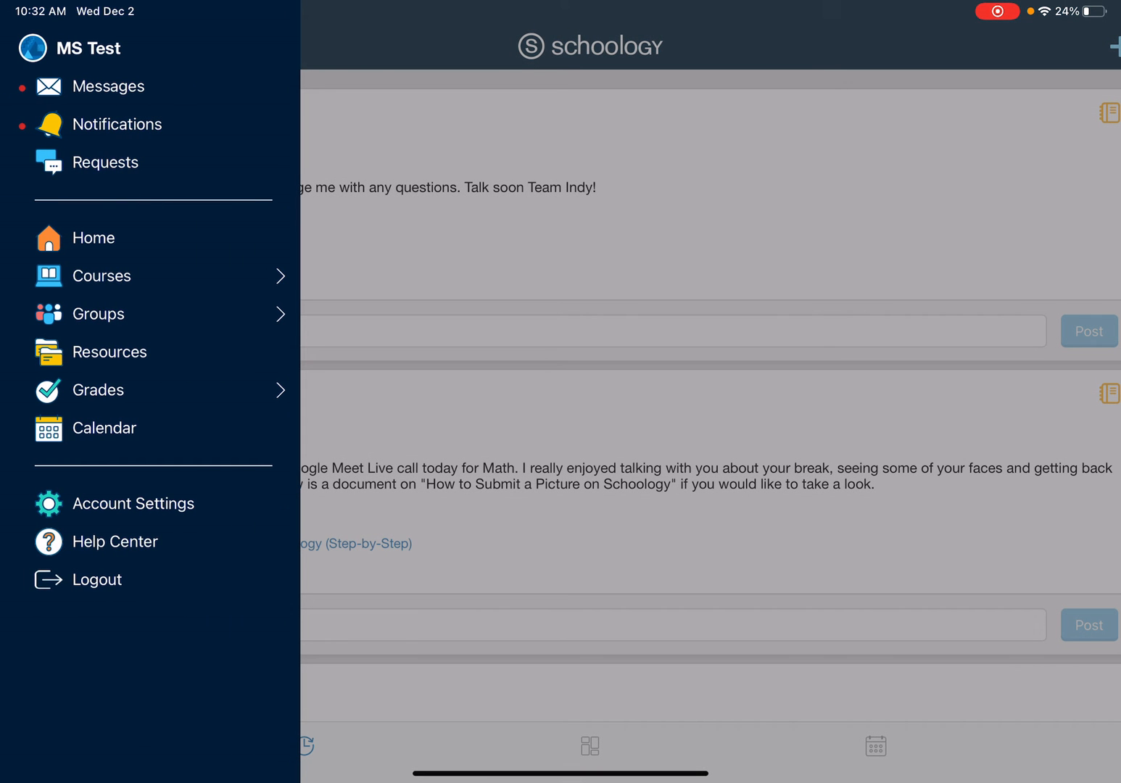
left_click(99, 276)
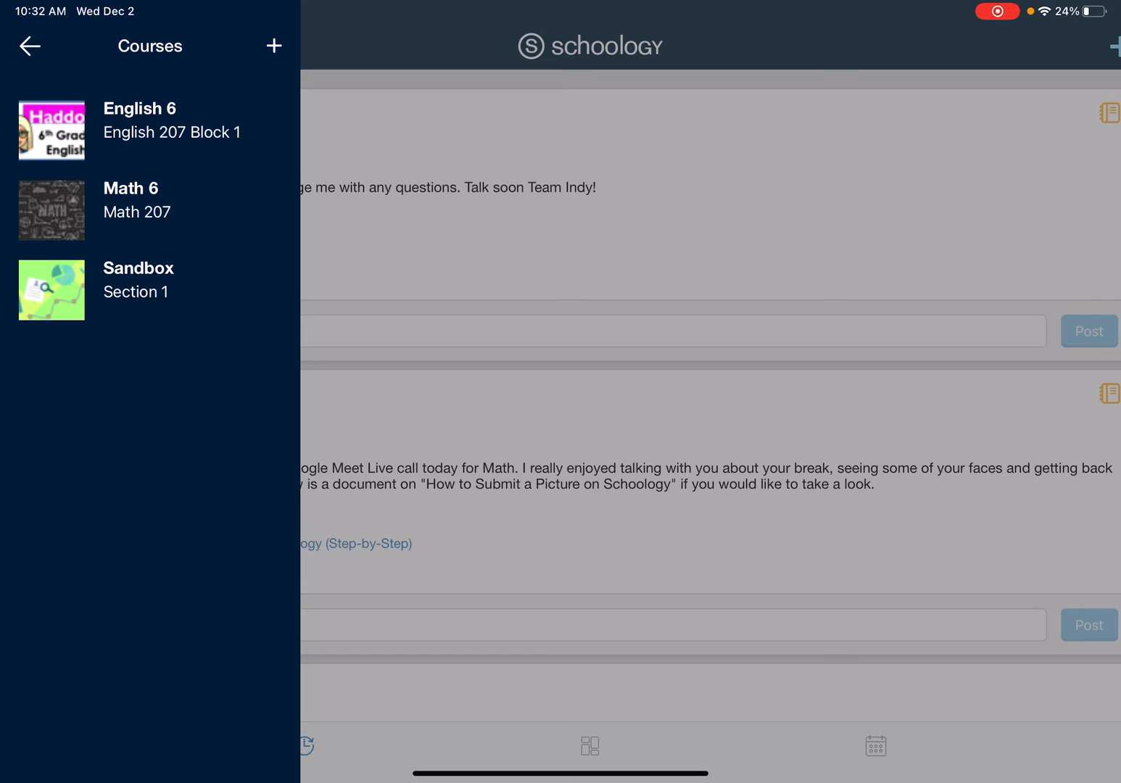
left_click(131, 199)
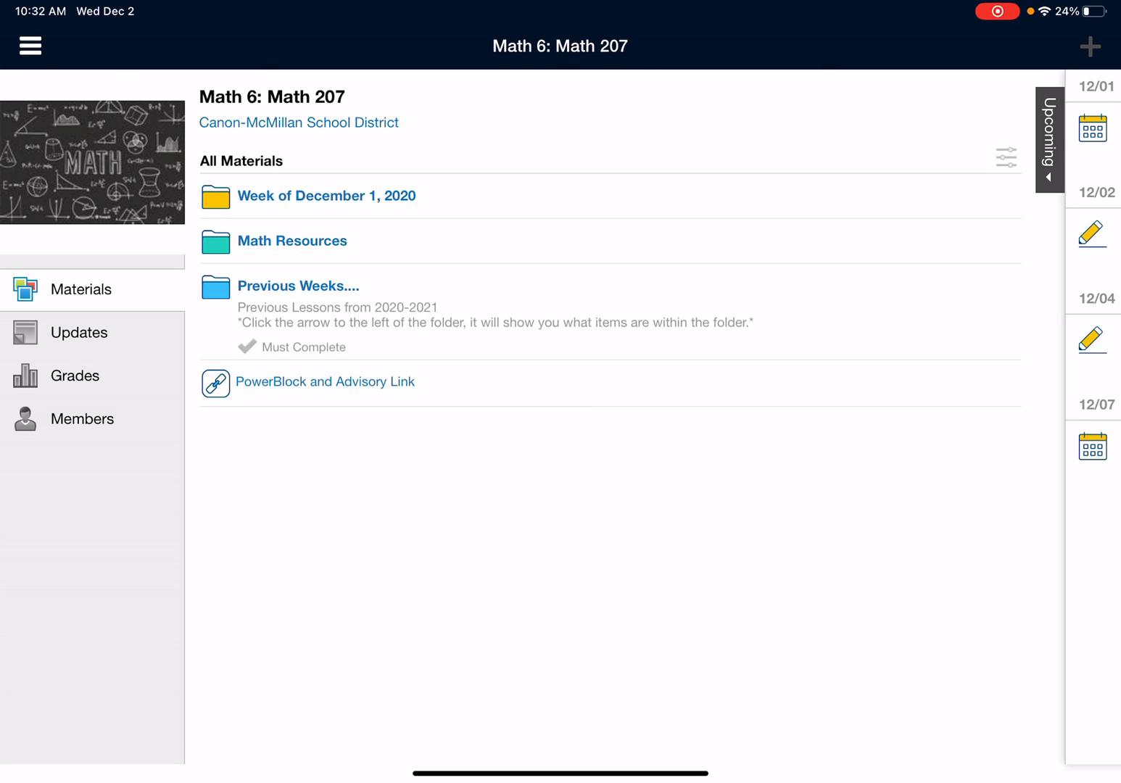
- Reopen the side menu and back out of the Courses panel to the main menu
left_click(1046, 137)
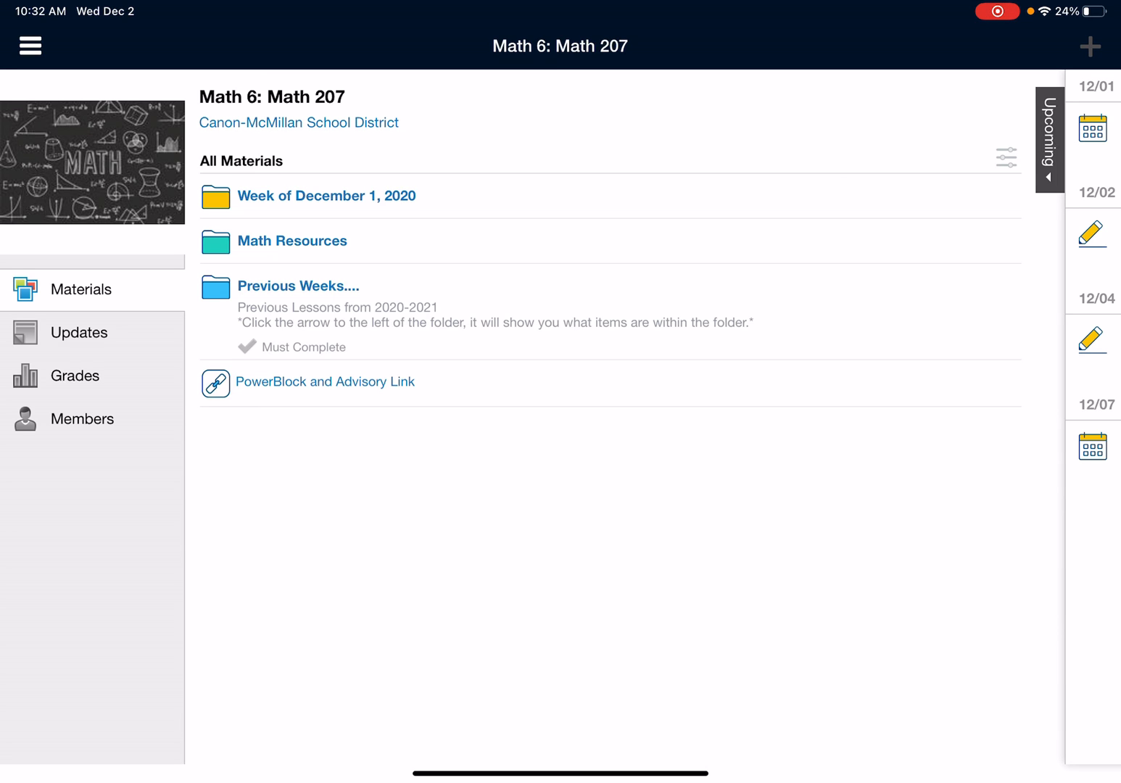
left_click(30, 45)
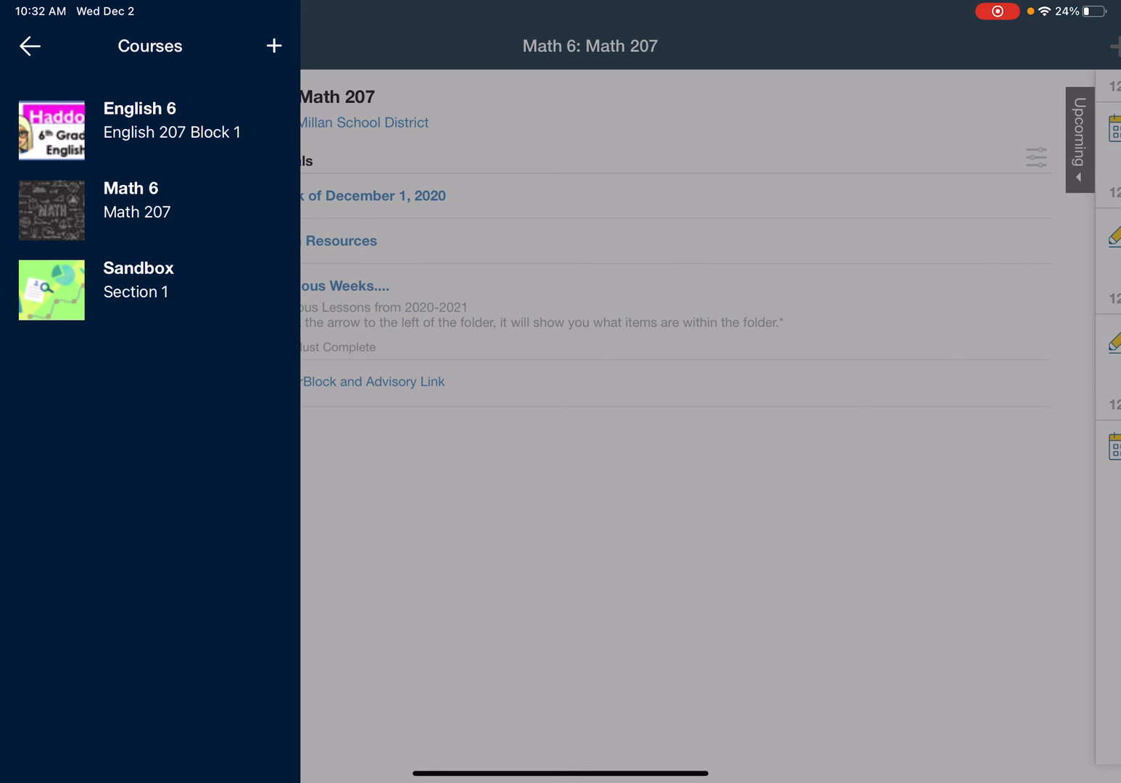
left_click(29, 45)
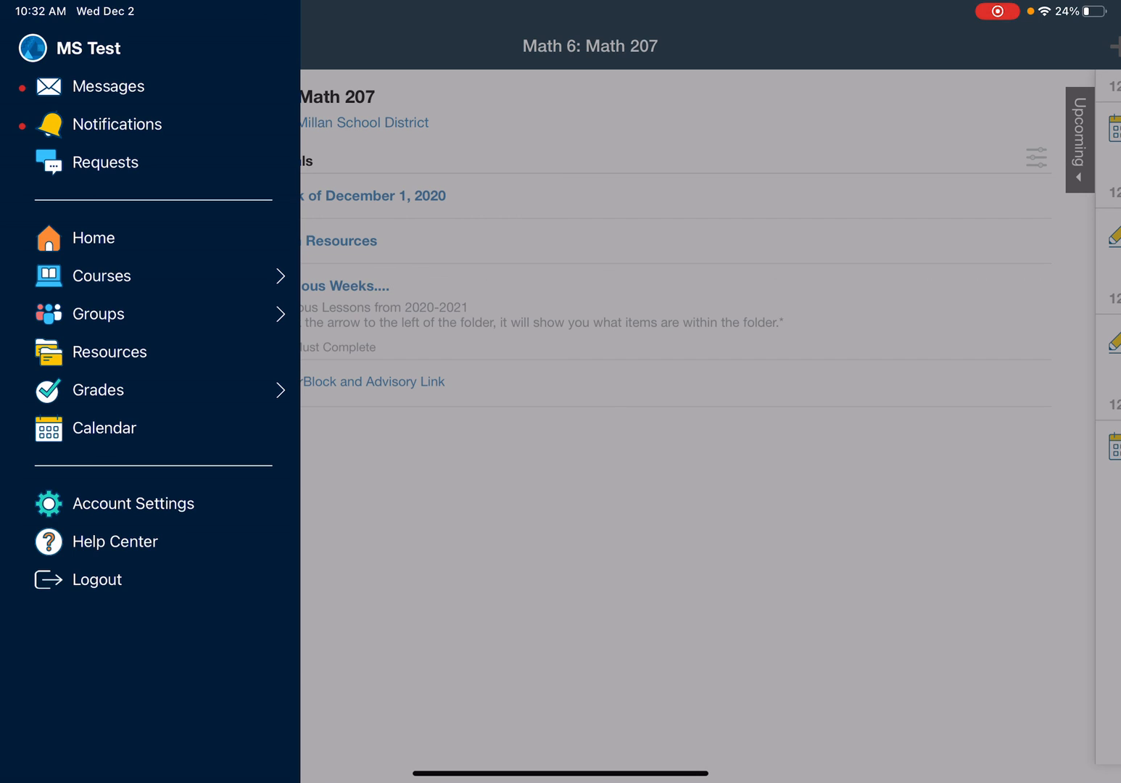
- Show the December 2020 month view in Calendar, then reopen the main navigation over it
left_click(104, 428)
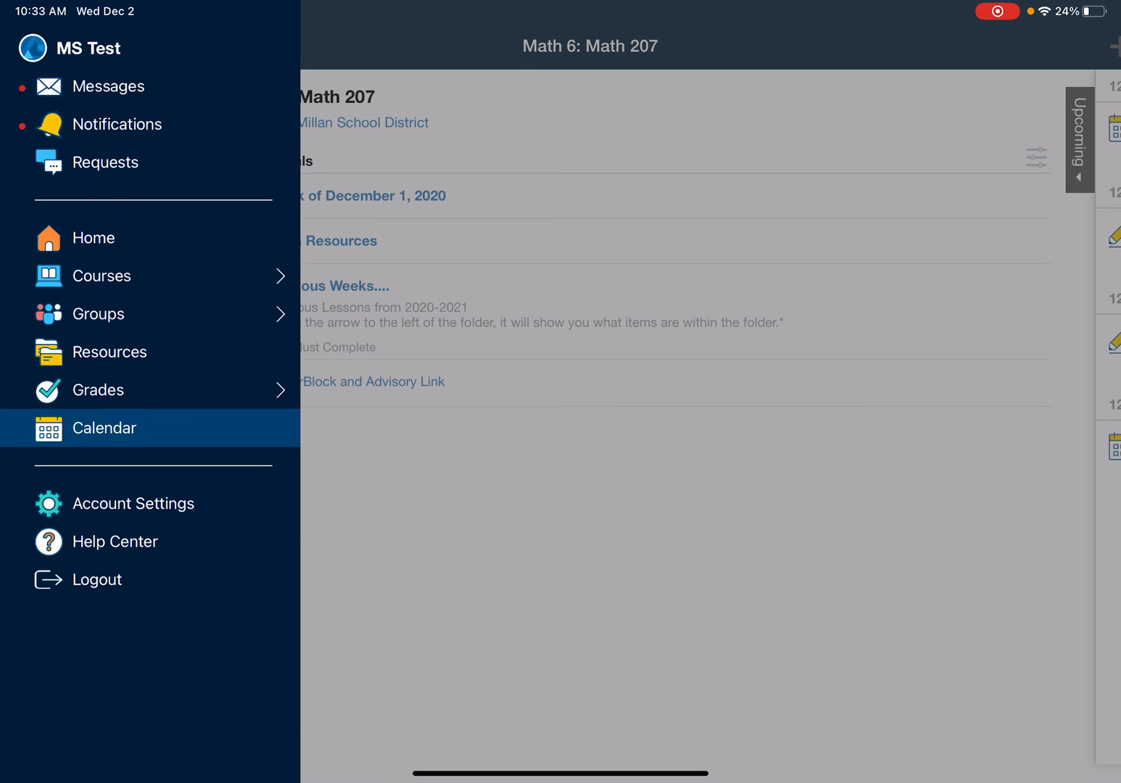
left_click(104, 428)
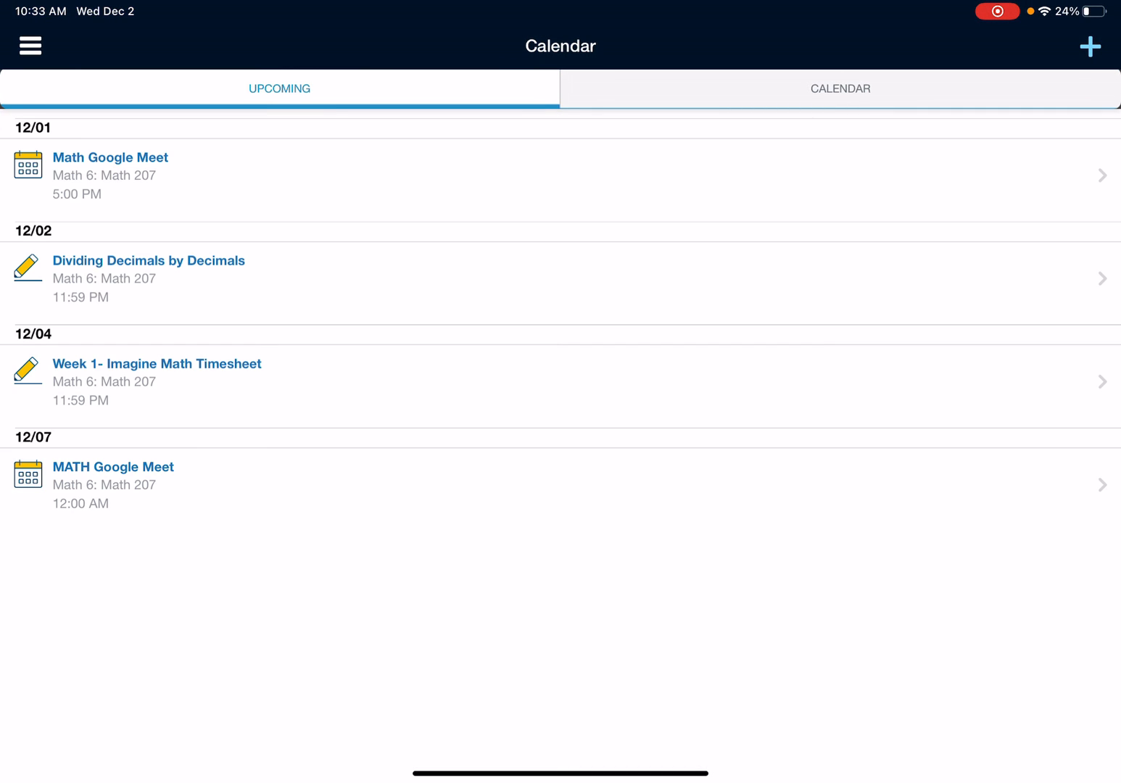
left_click(839, 88)
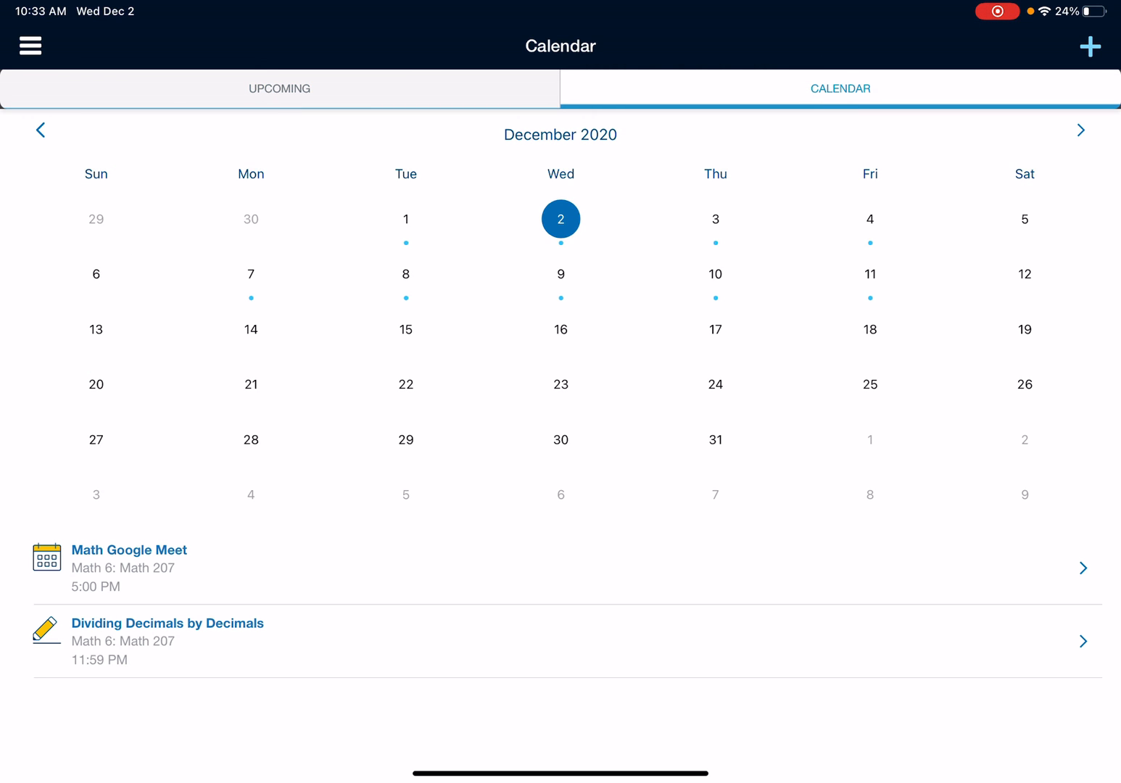
left_click(29, 46)
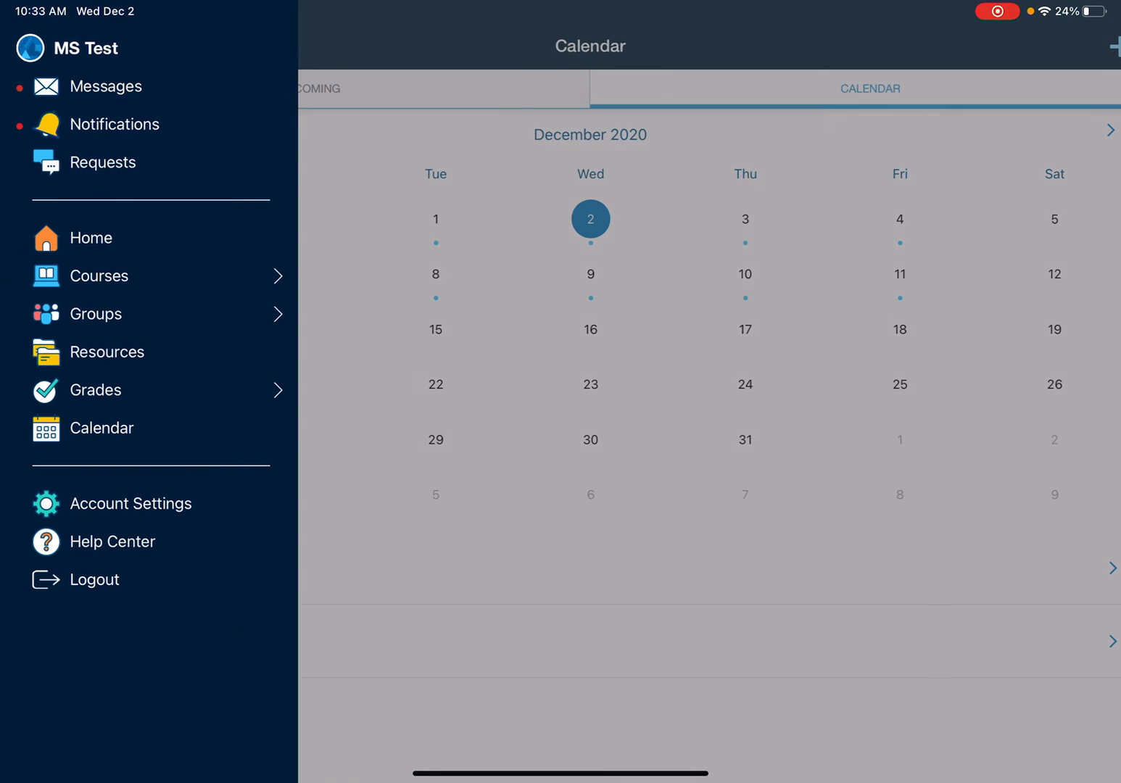